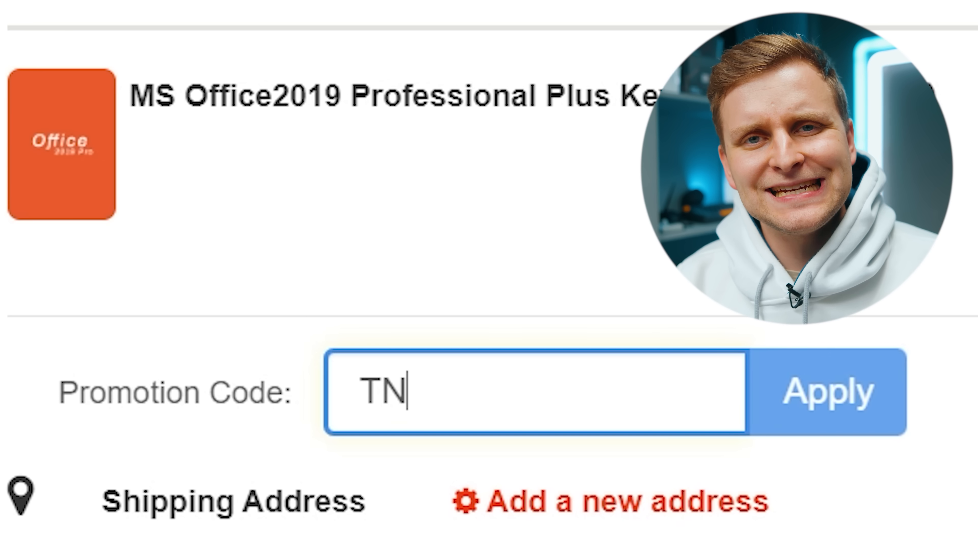
# Submit the entered promotion code so it is accepted on the MS Office 2019 order.
pyautogui.click(828, 392)
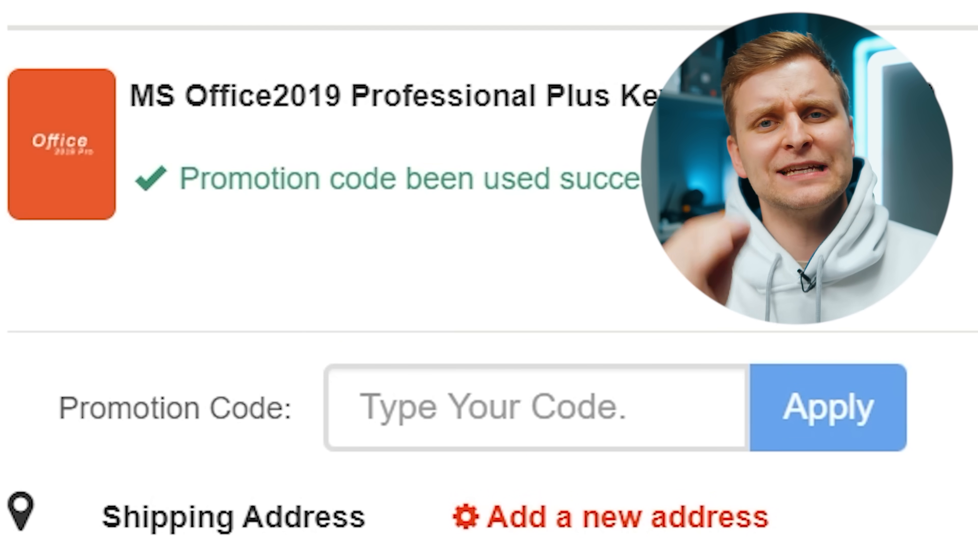